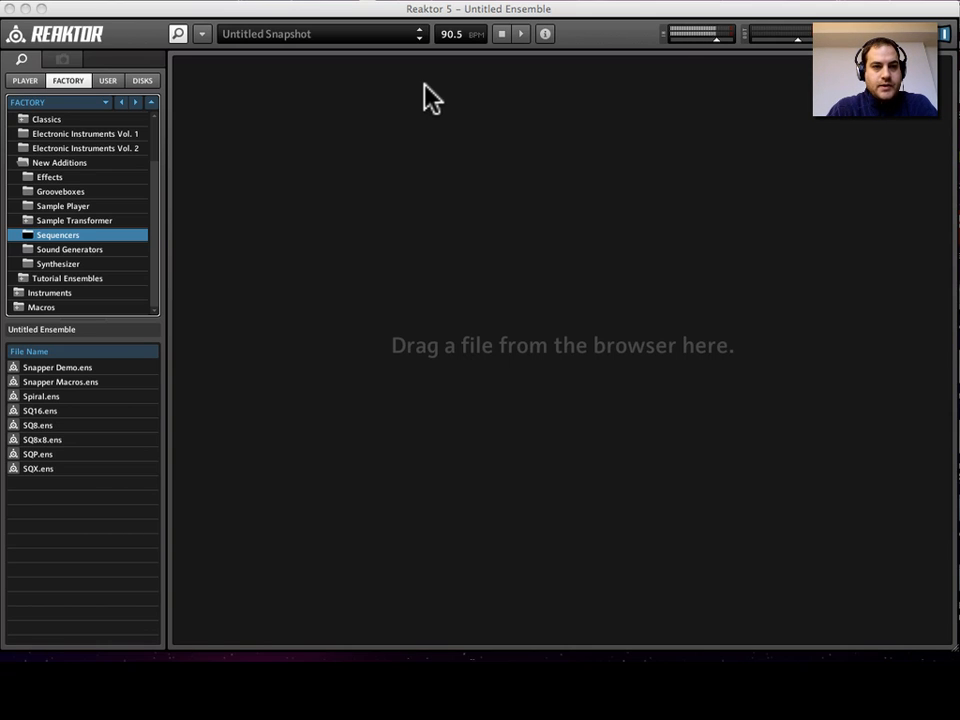
mouse_move(290, 172)
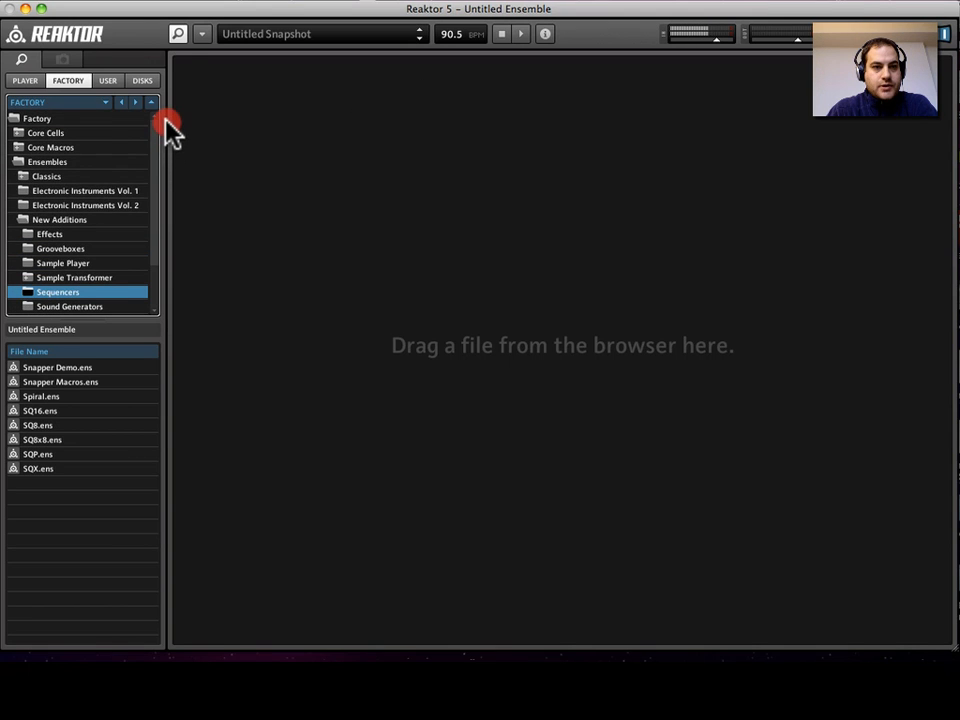
mouse_move(135, 135)
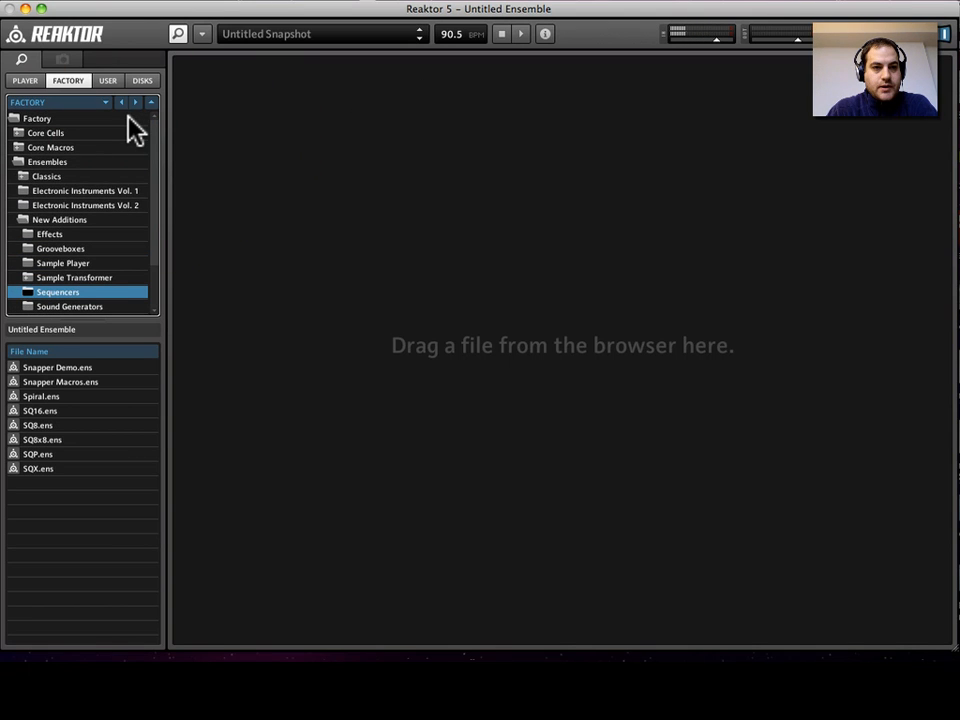
Step: List the Electronic Instruments Vol. 2 folder and select Akkord 1.3.ens
left_click(85, 205)
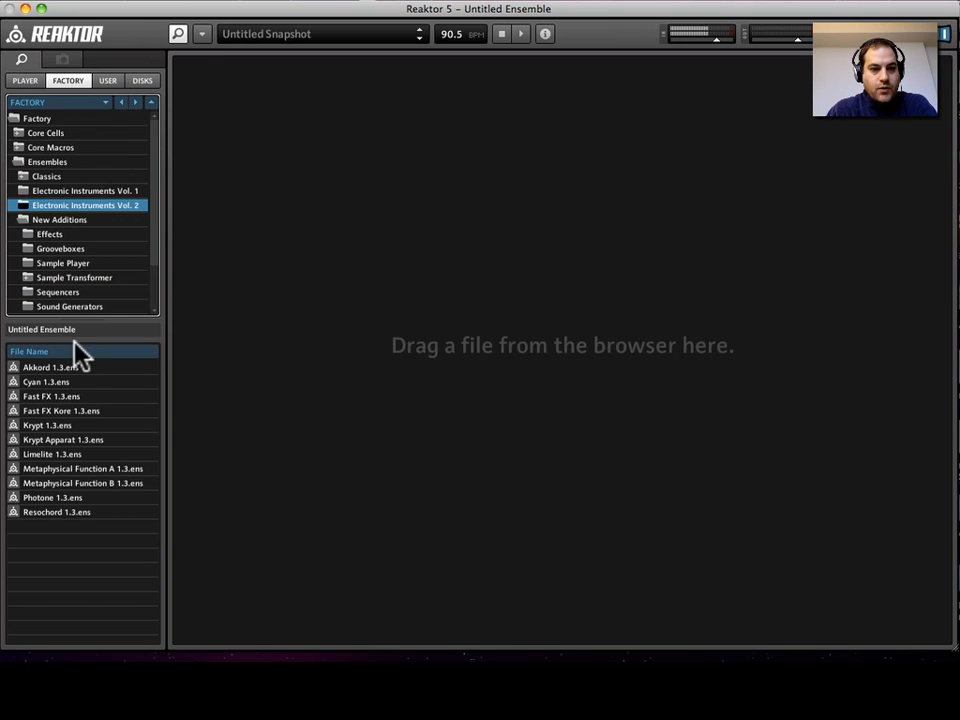
left_click(48, 367)
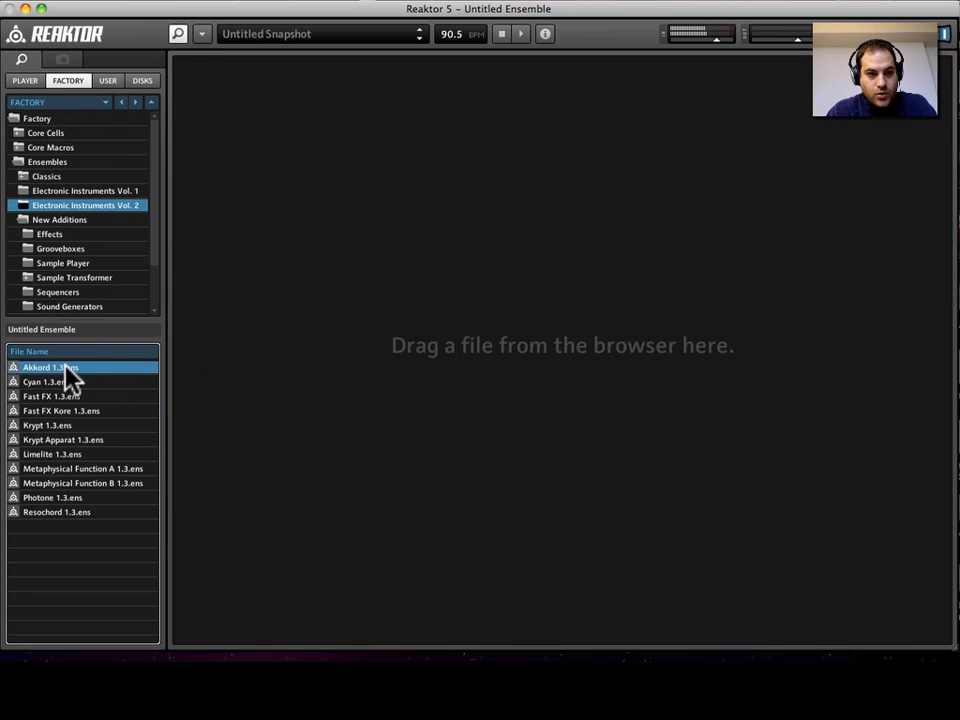
mouse_move(88, 375)
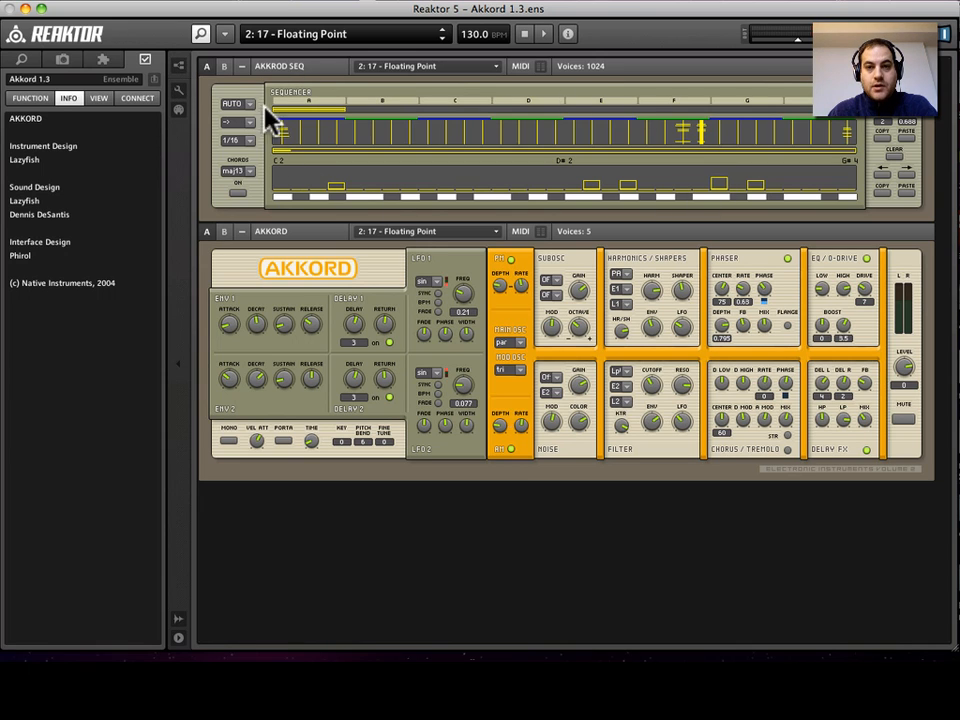
mouse_move(378, 150)
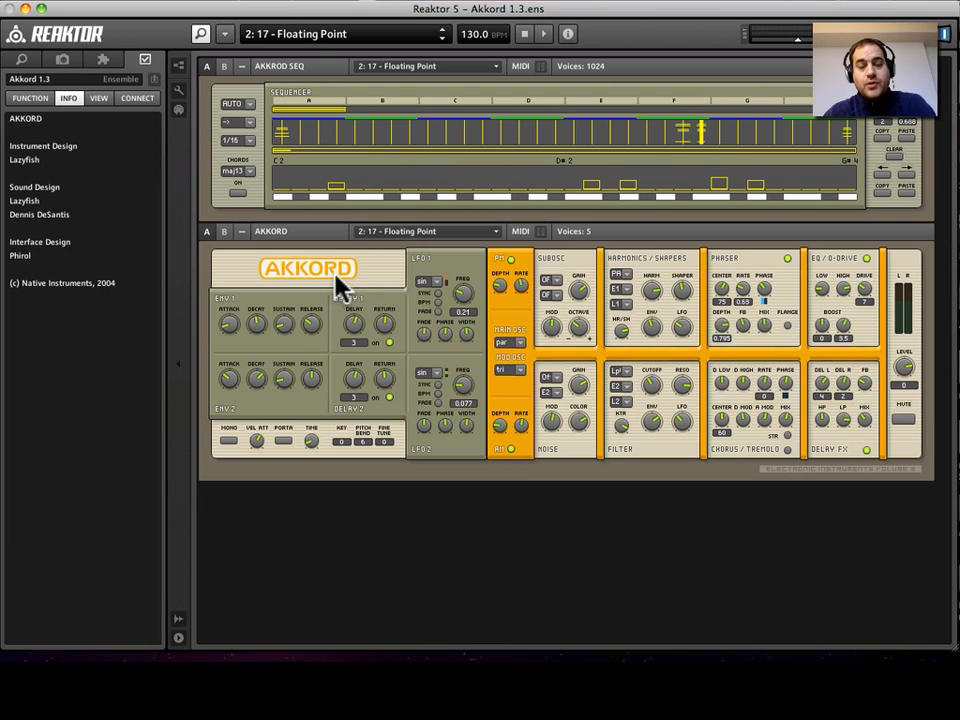
mouse_move(600, 80)
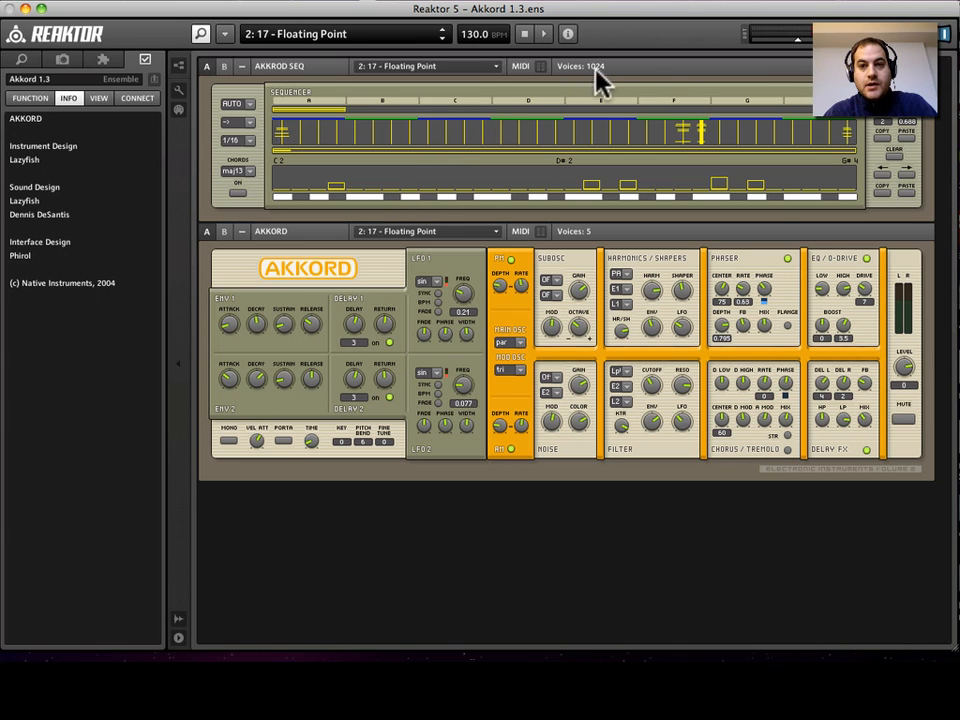
Step: Load Akkord 1.3.ens from the browser to show its sequencer and synth panels
double_click(290, 66)
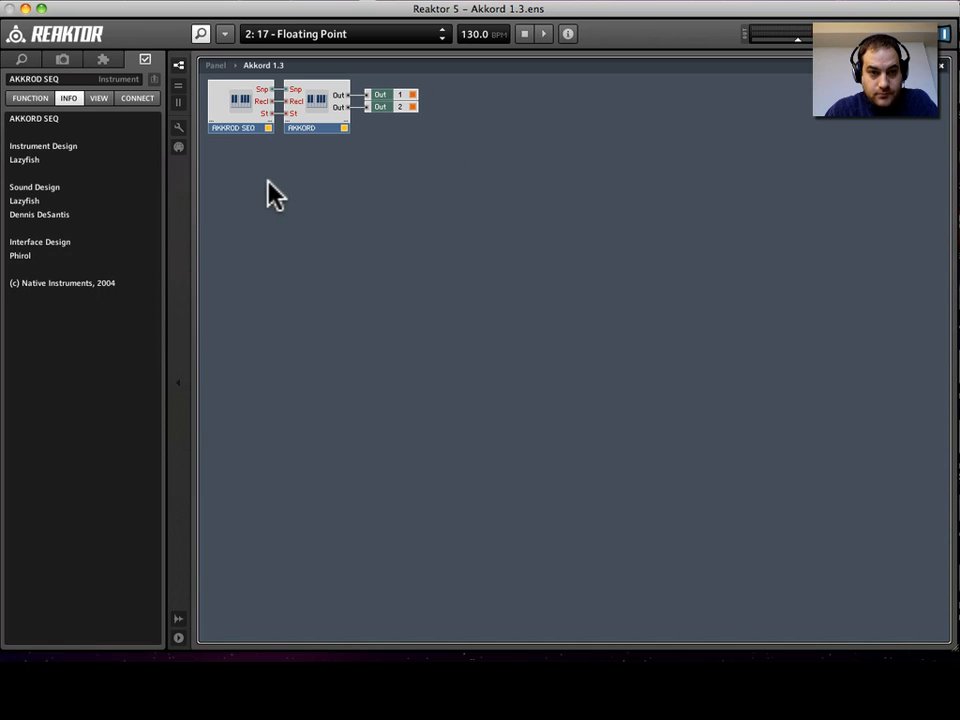
Step: Select and delete the AKKROD SEQ instrument from the structure
left_click(232, 127)
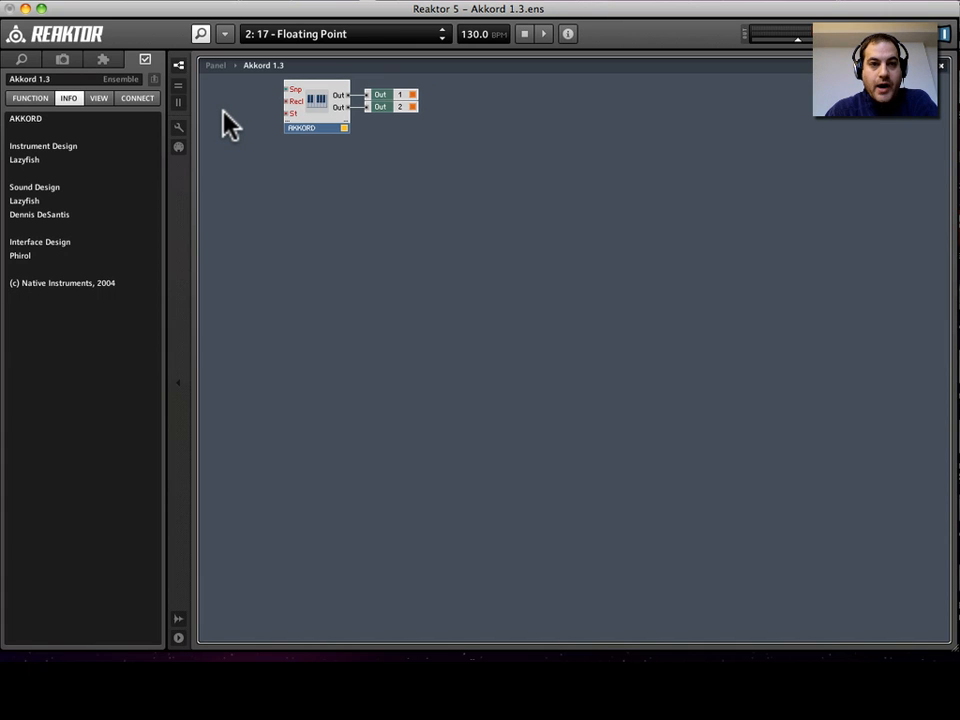
mouse_move(290, 110)
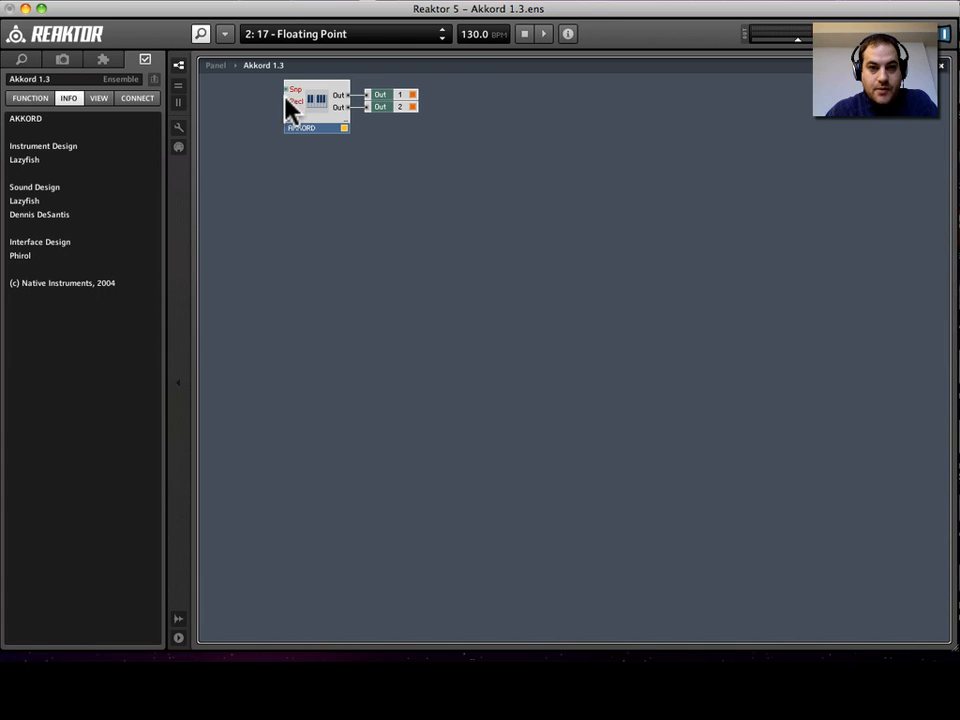
mouse_move(512, 310)
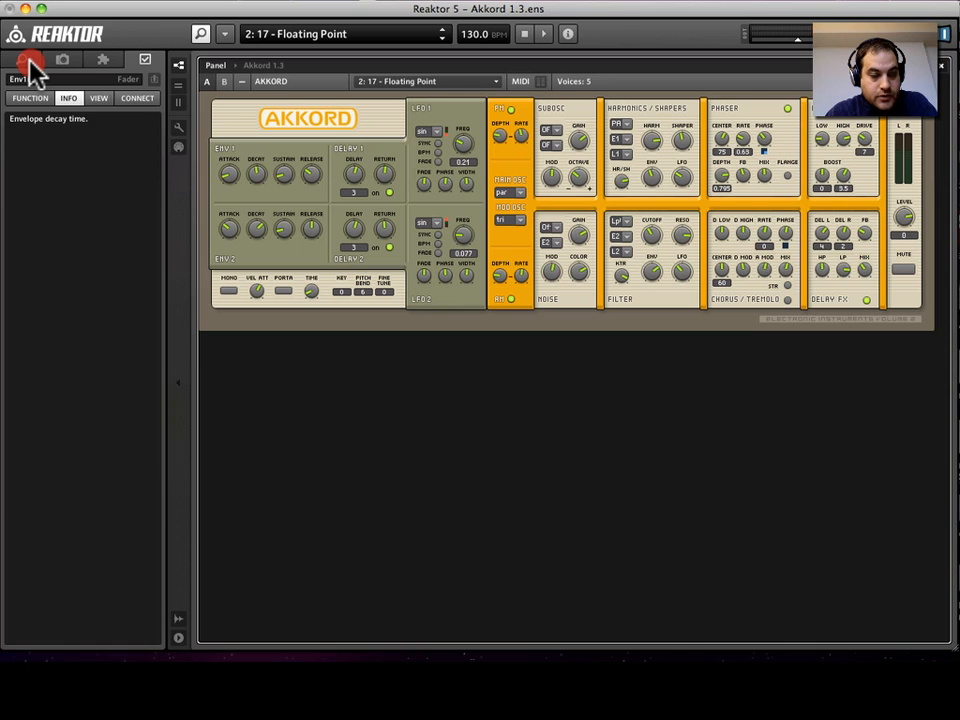
Step: Select Spiral.ens under New Additions > Sequencers, cancelling the save-changes prompt
left_click(21, 60)
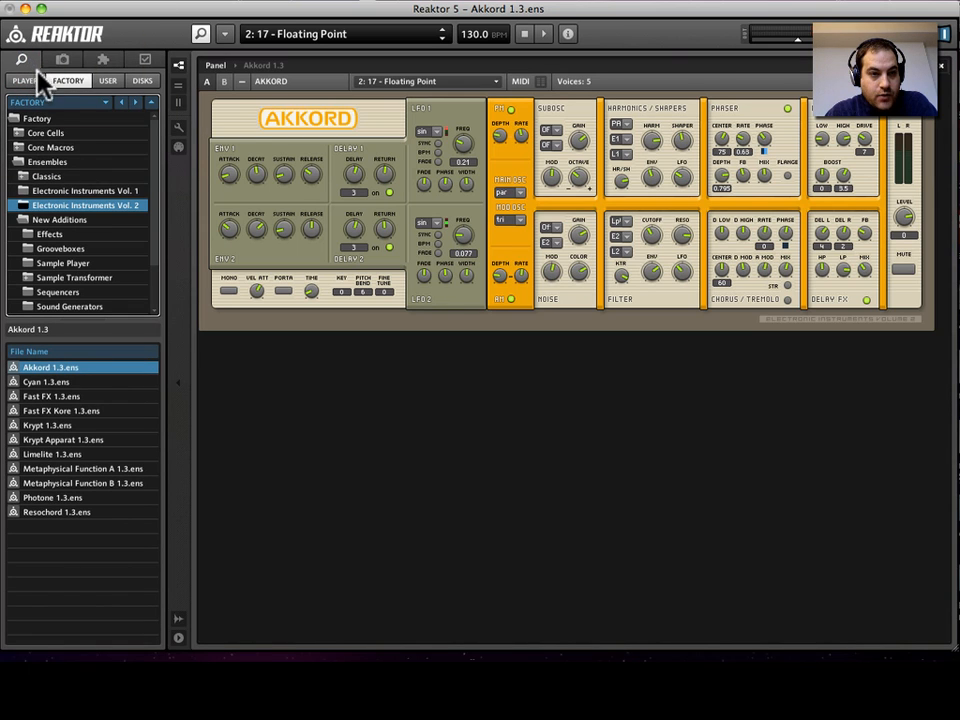
left_click(52, 219)
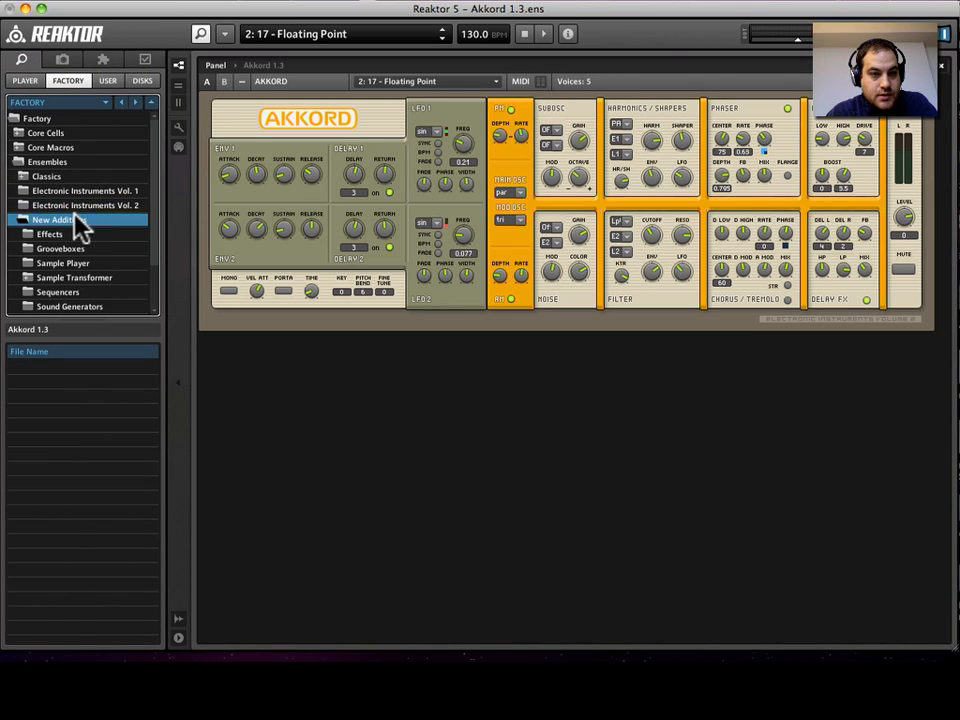
left_click(57, 291)
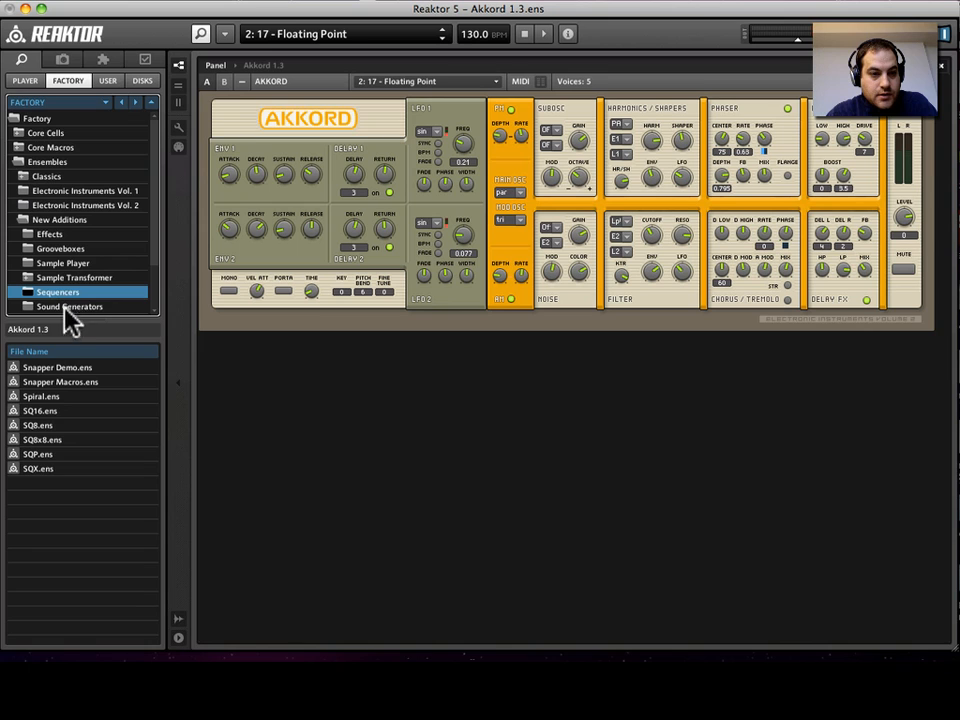
left_click(42, 396)
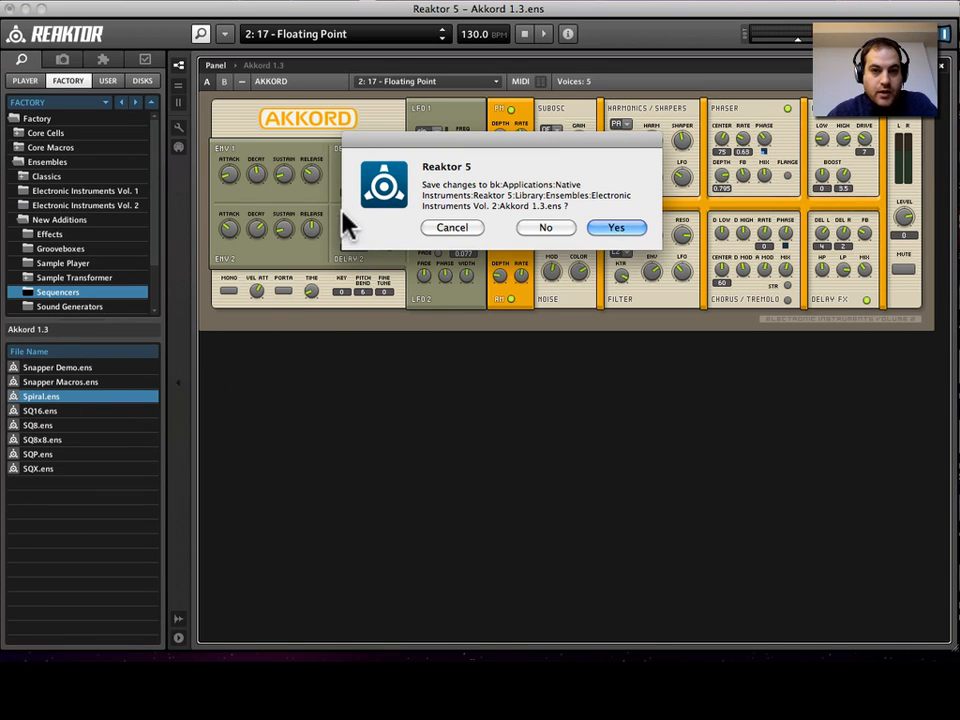
mouse_move(470, 240)
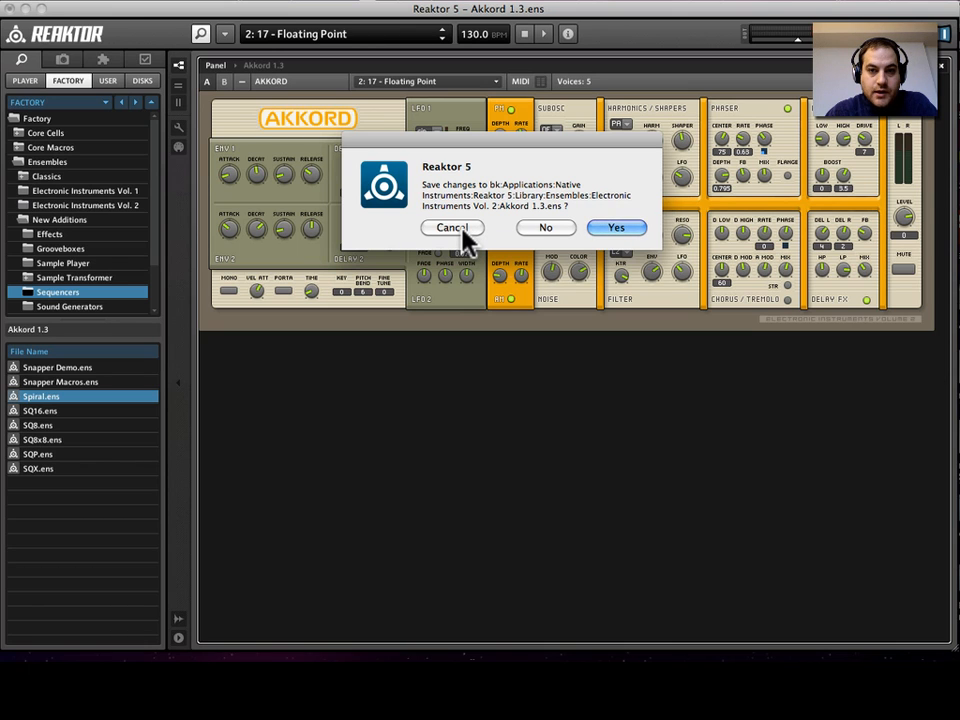
left_click(545, 227)
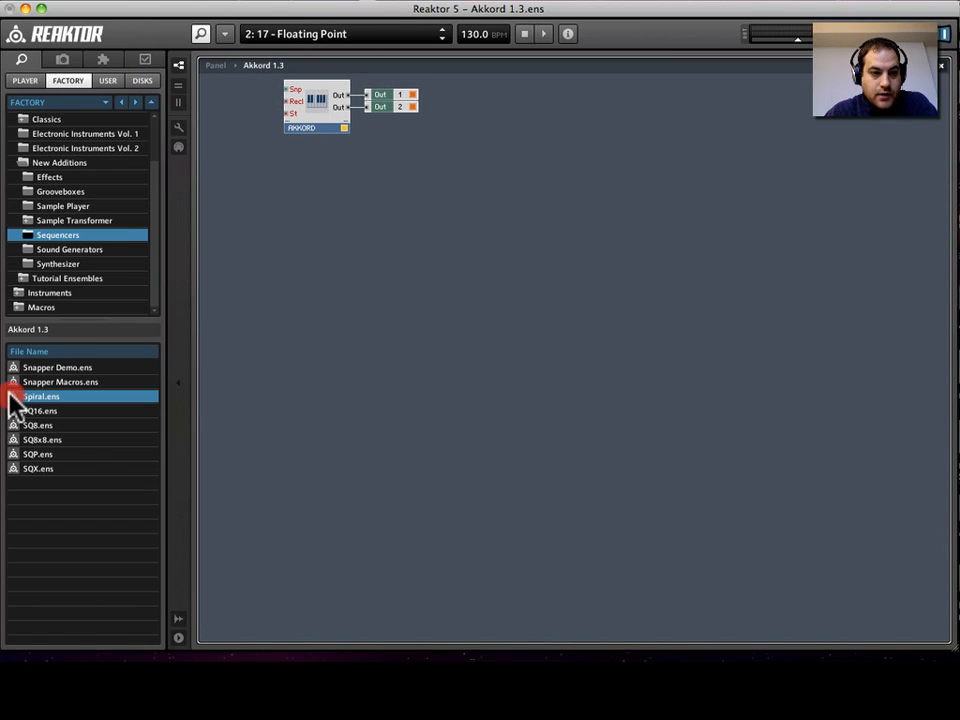
Step: Drag Spiral.ens from the Sequencers list into the Akkord 1.3 ensemble
left_click_drag(42, 396, 283, 310)
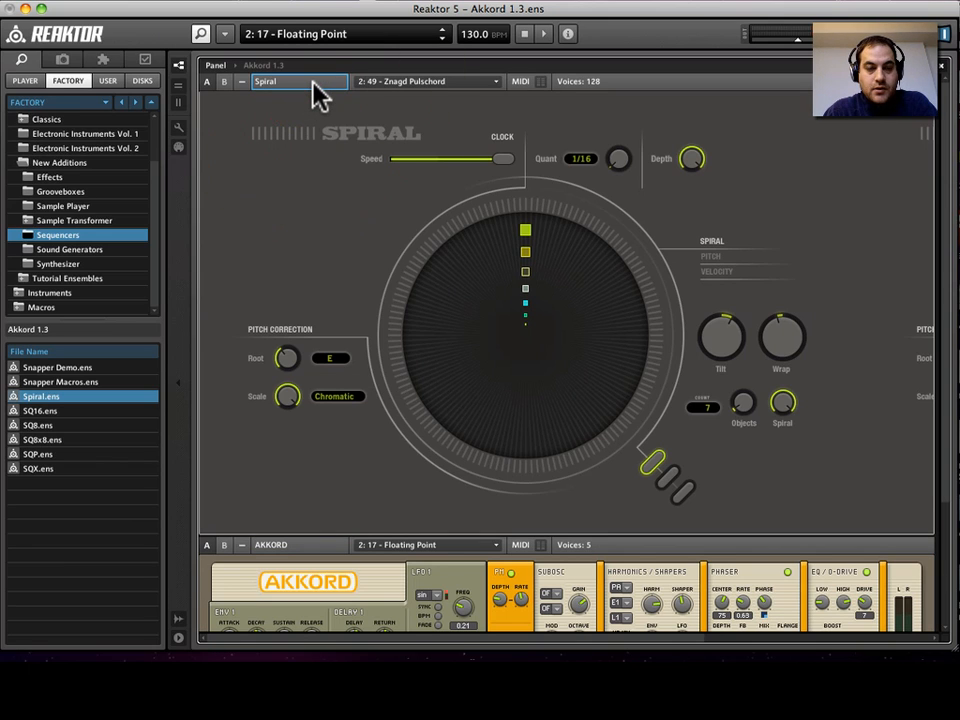
mouse_move(175, 65)
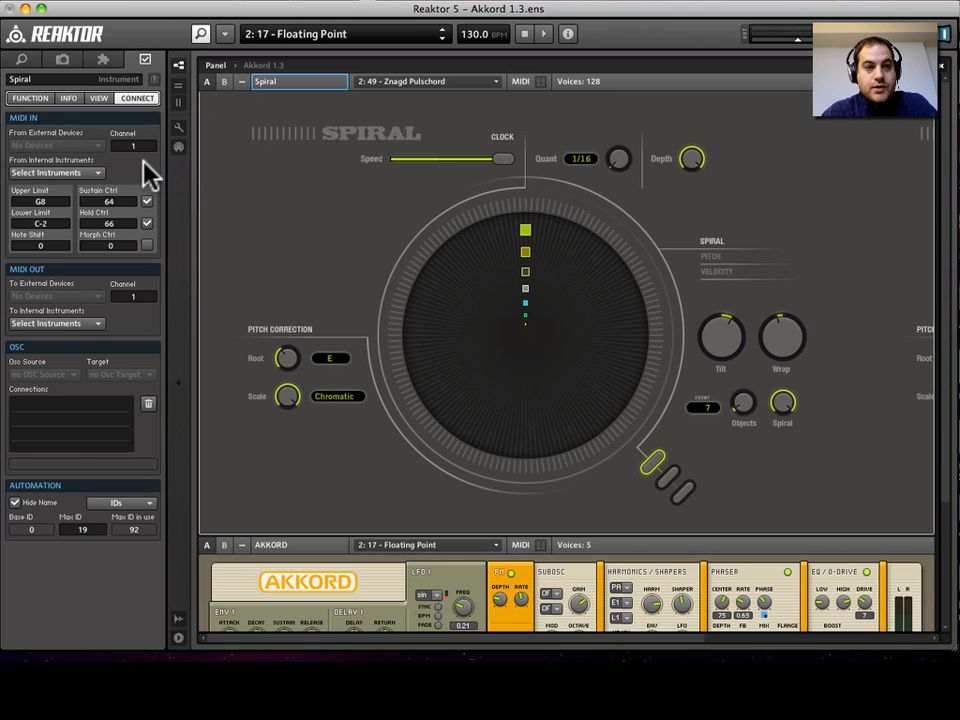
mouse_move(55, 323)
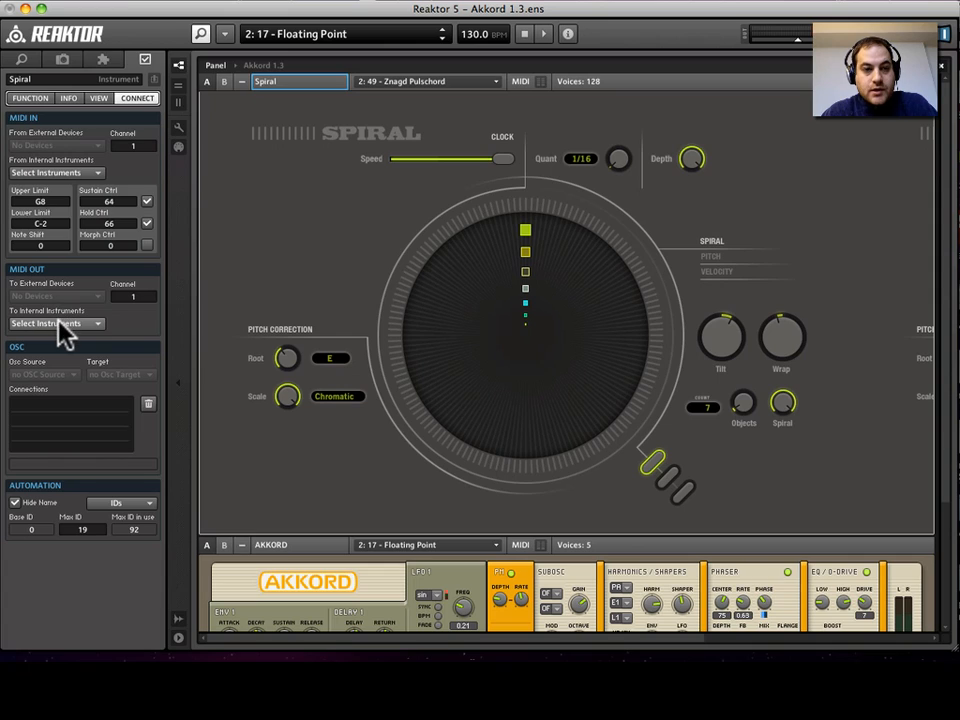
Step: Show Spiral's MIDI Out destinations under To Internal Instruments
left_click(50, 323)
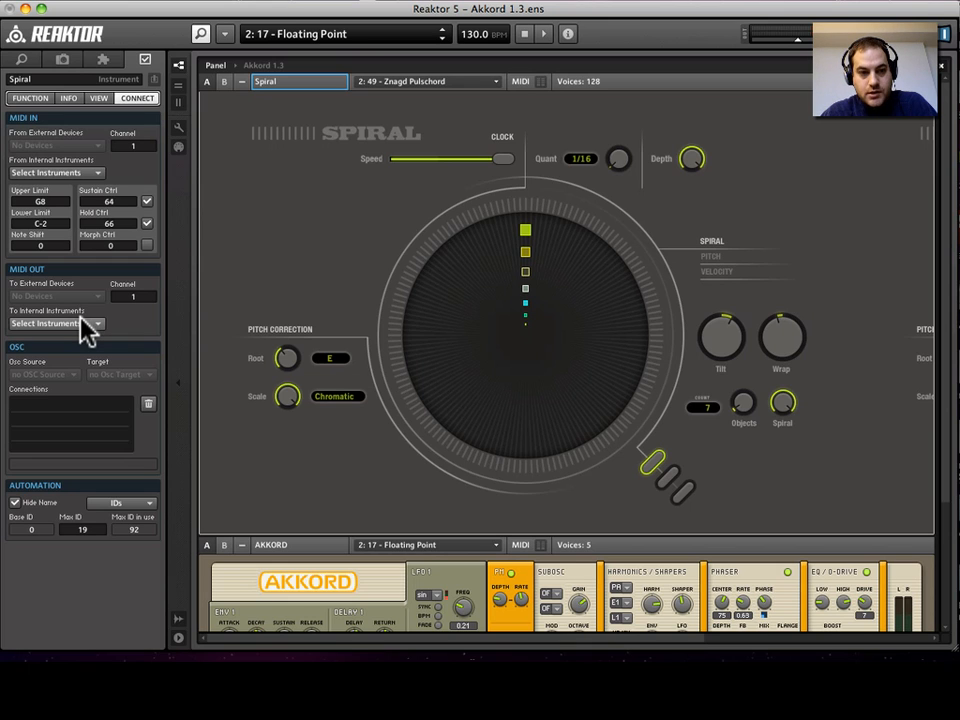
left_click(55, 323)
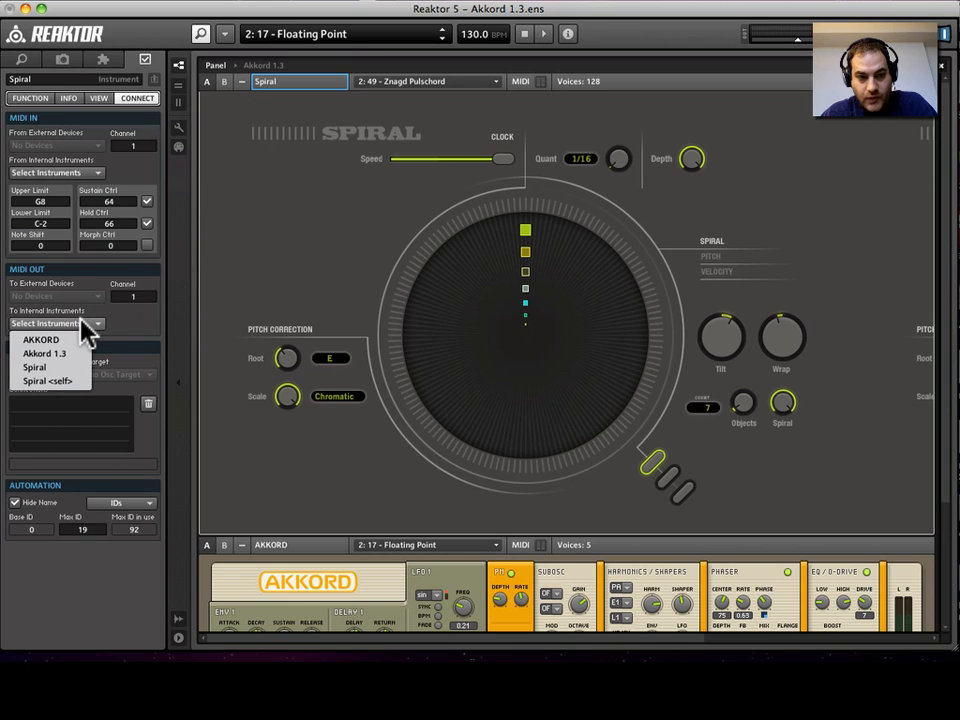
mouse_move(40, 339)
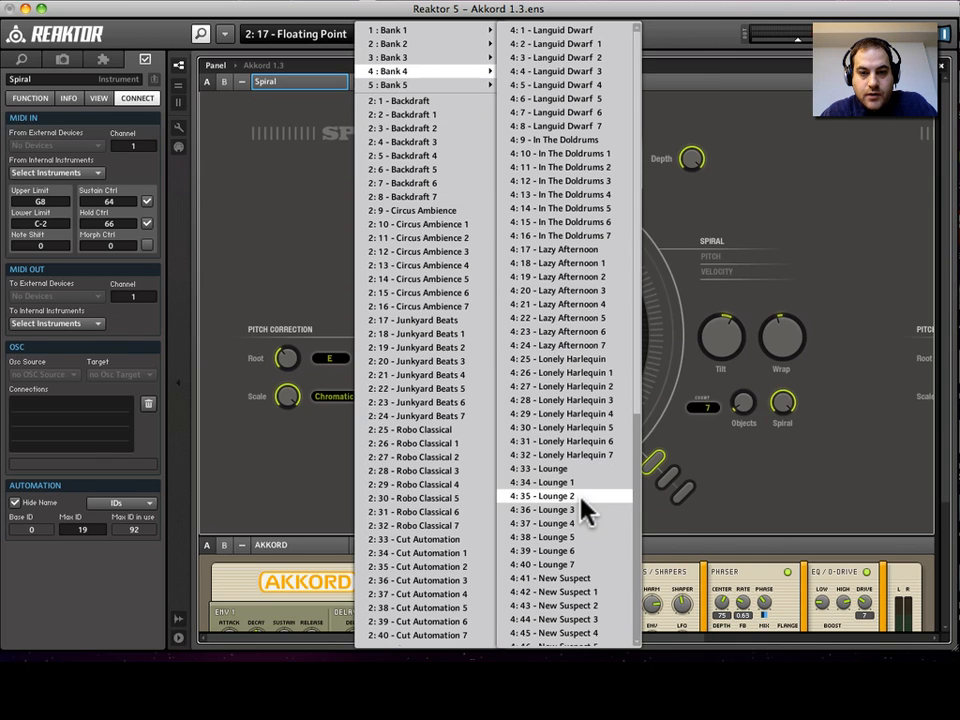
Step: Load snapshot 4:35 Lounge 2 on Spiral and 2:21 Berlin In Ghana on Akkord
left_click(543, 496)
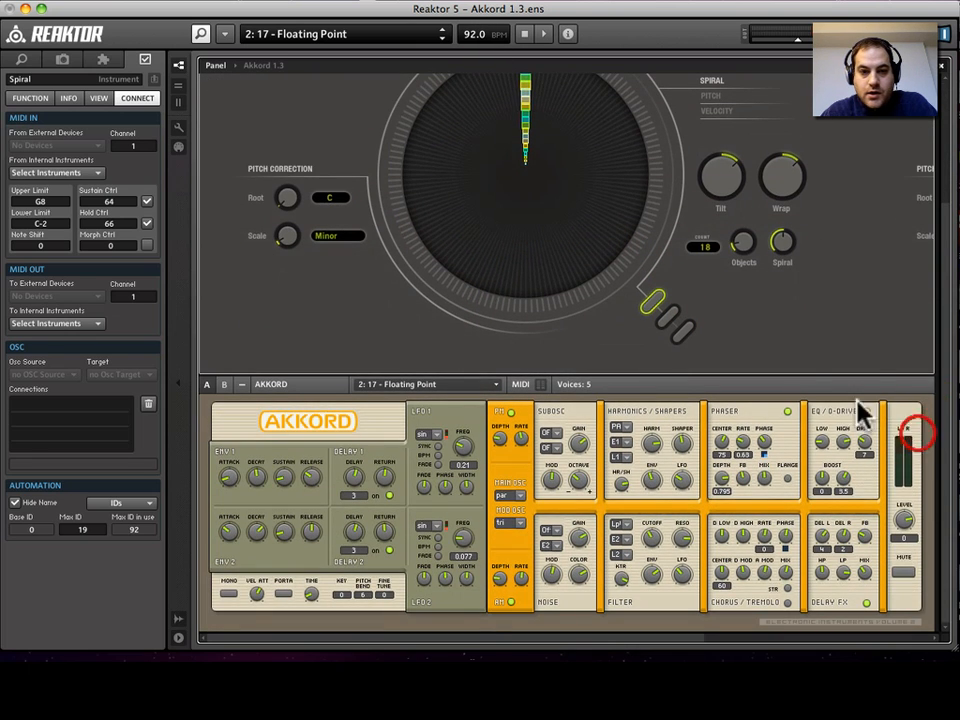
left_click(343, 33)
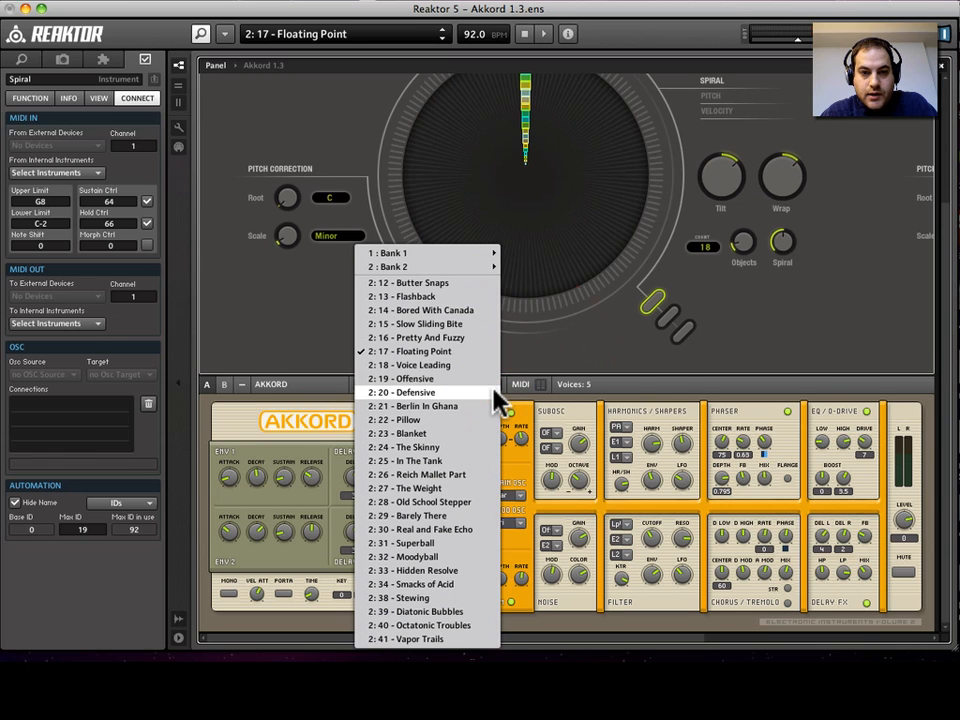
mouse_move(483, 406)
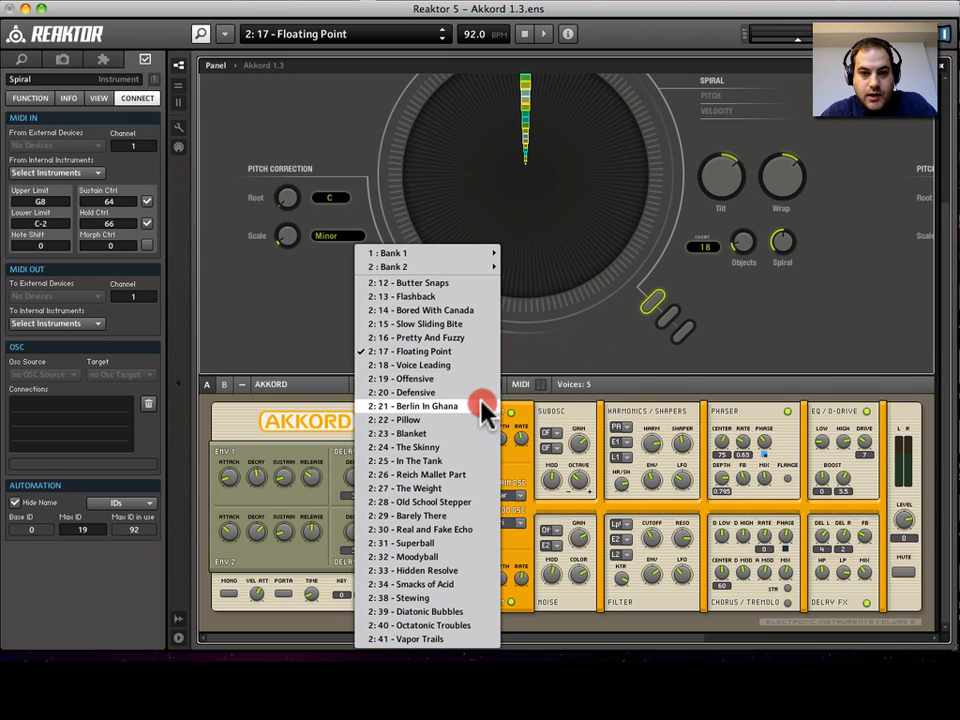
left_click(413, 405)
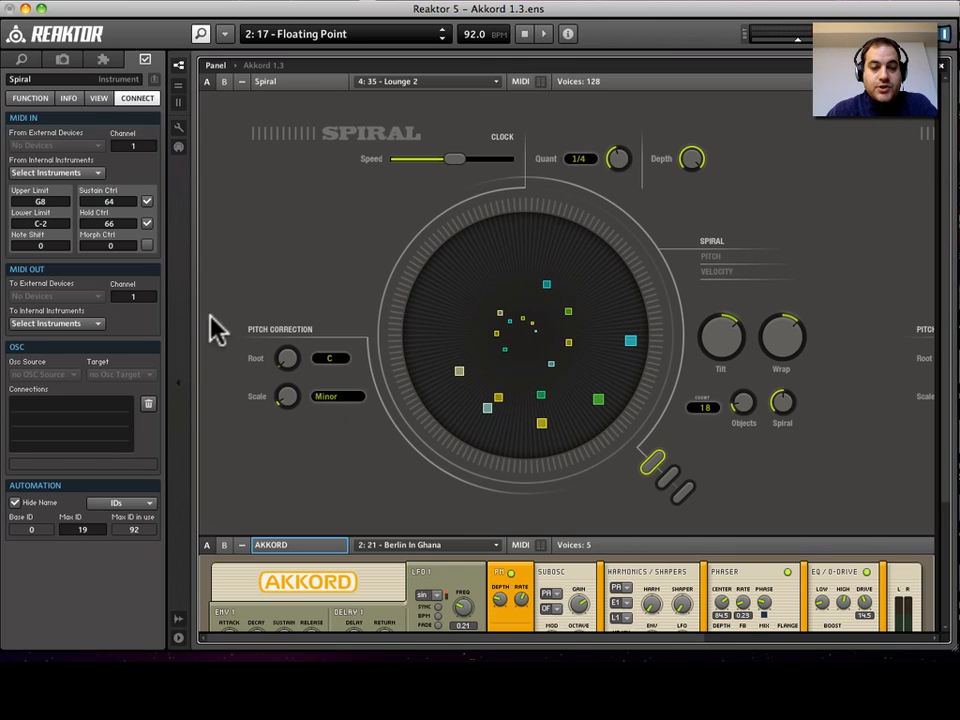
mouse_move(250, 447)
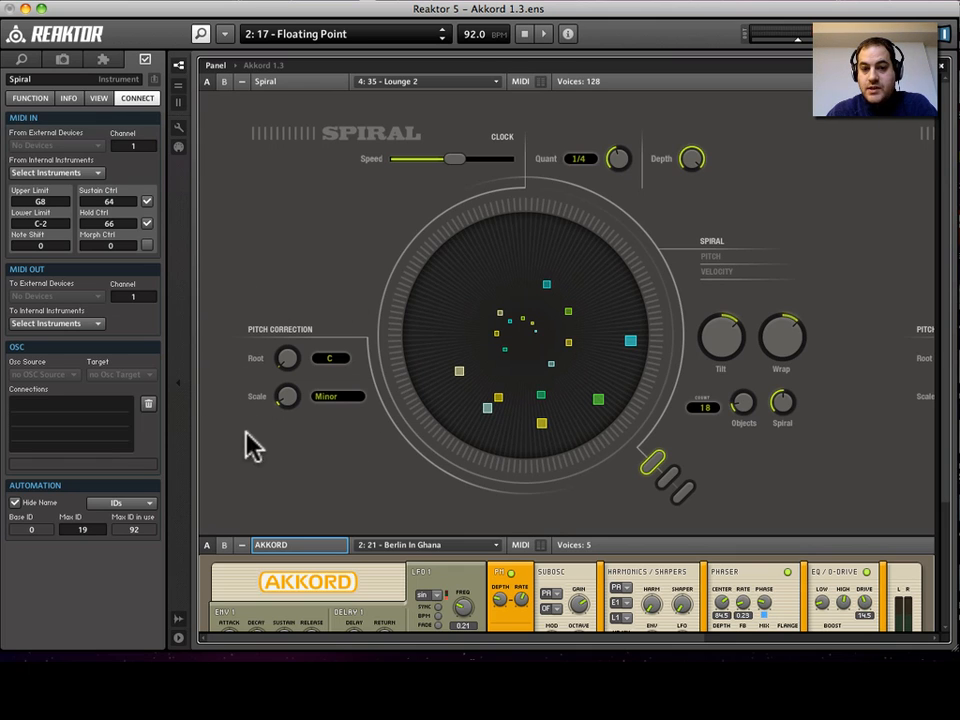
Step: Step Spiral's Pitch Correction Scale knob through Major and Dorian, ending on Major
left_click(288, 396)
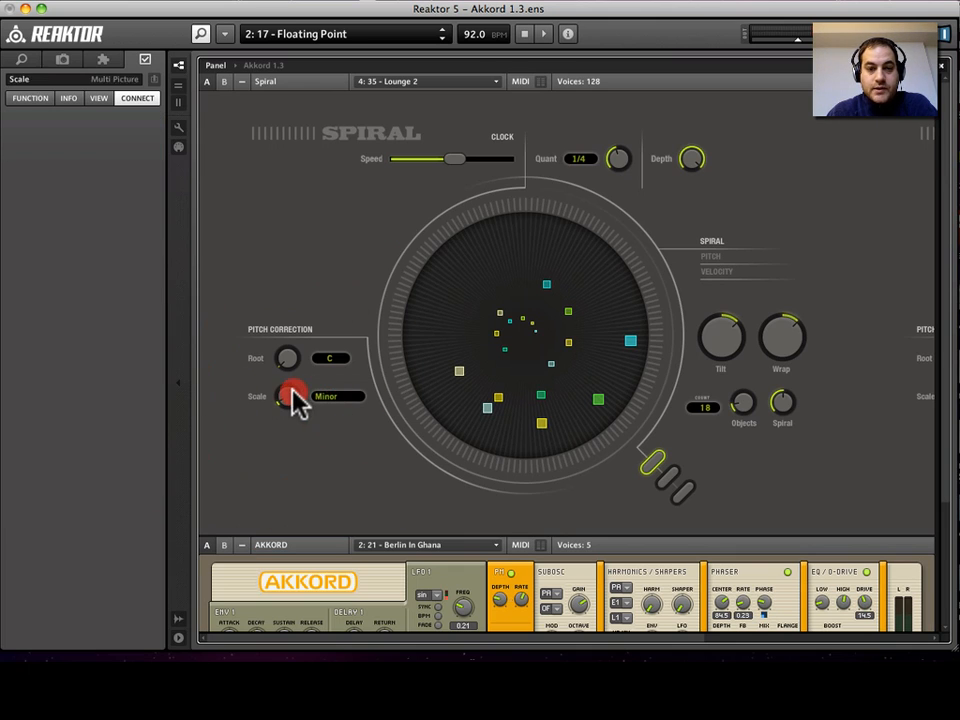
left_click(290, 396)
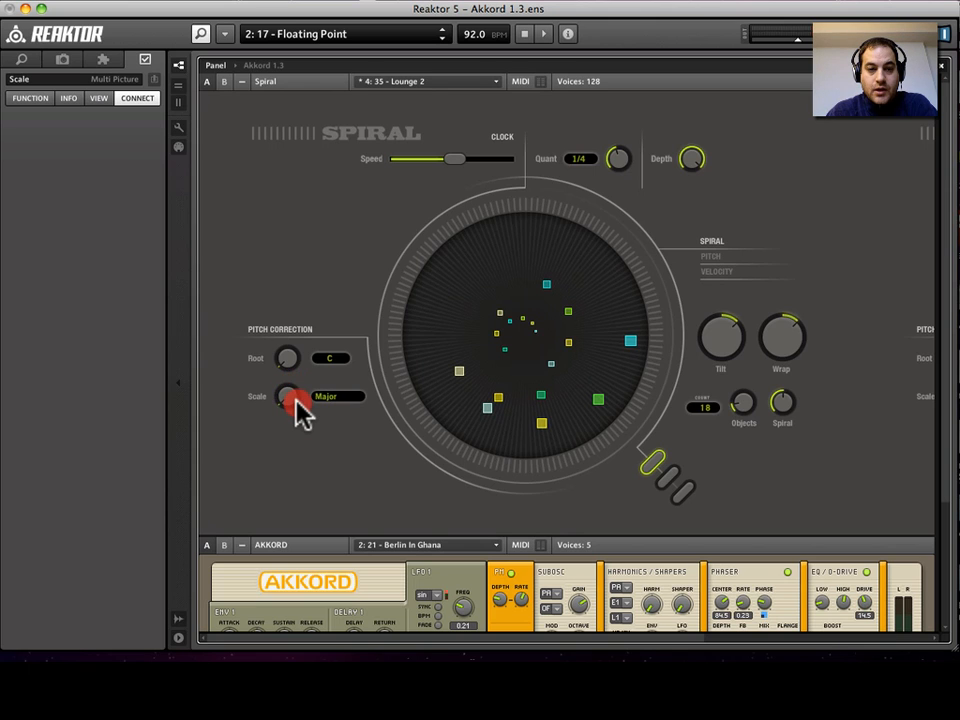
left_click(288, 396)
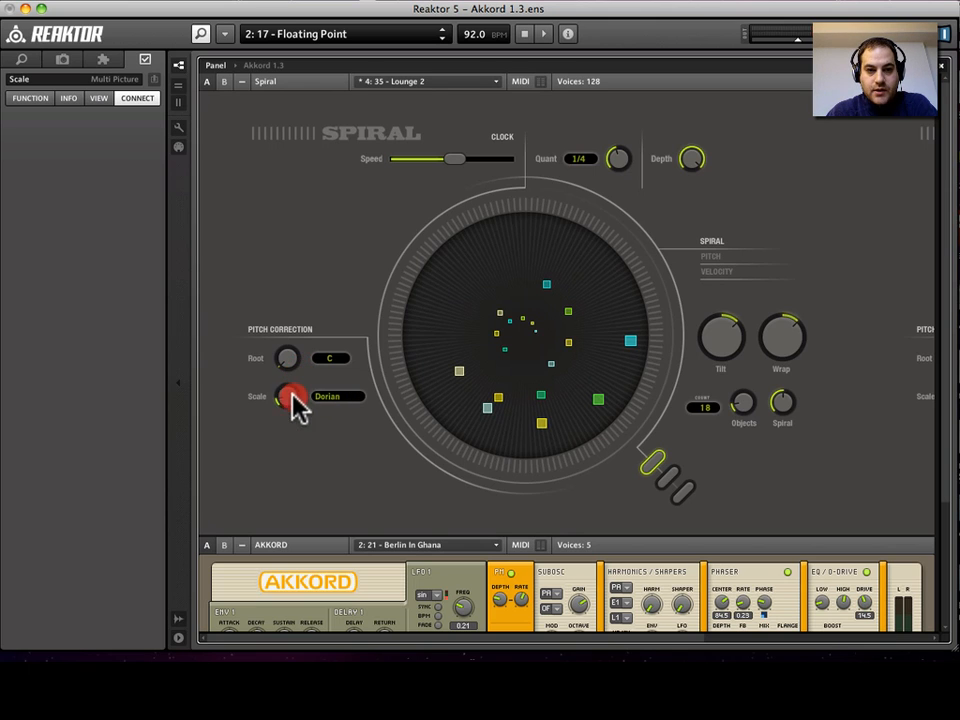
left_click(287, 396)
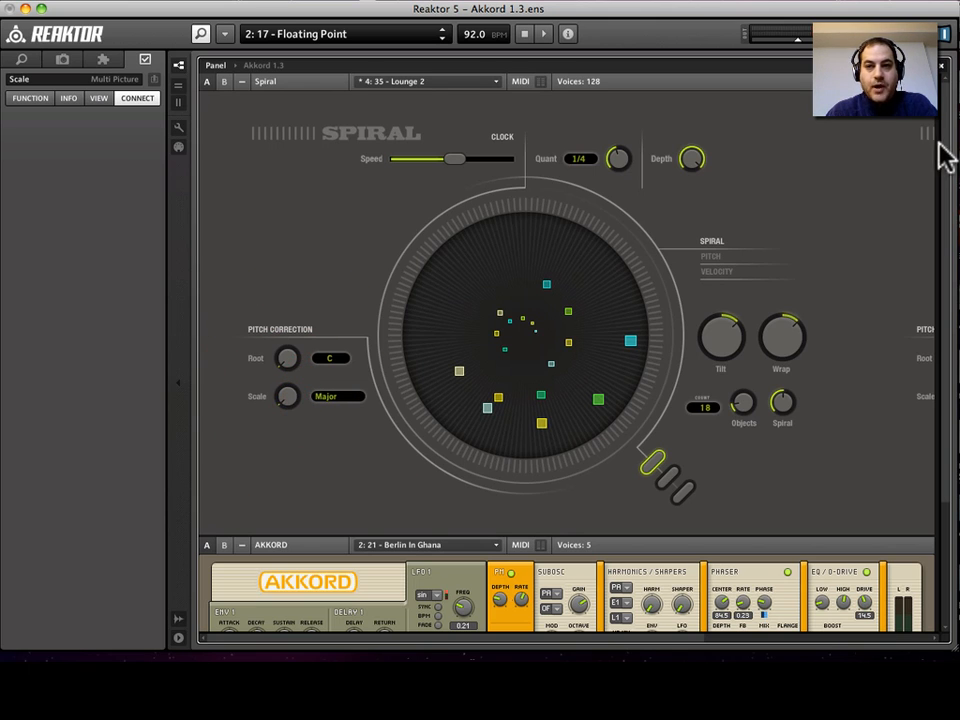